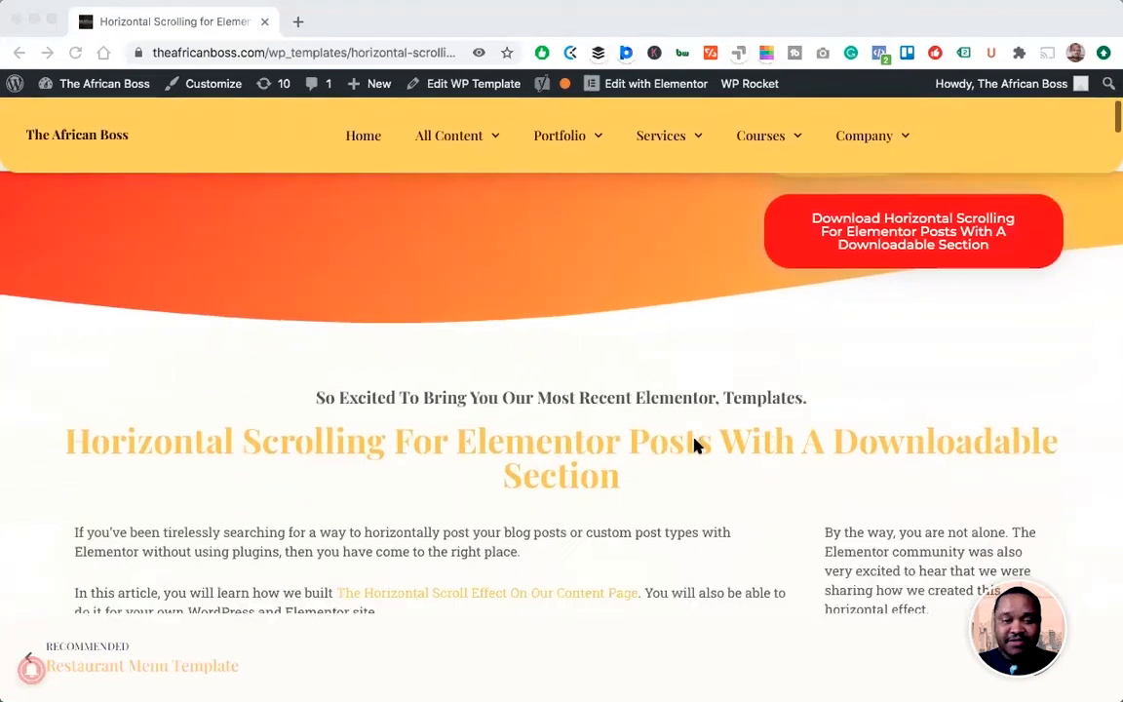
Step: Show the 'Edit with Elementor' template list from the WordPress admin bar
scroll("down", 3)
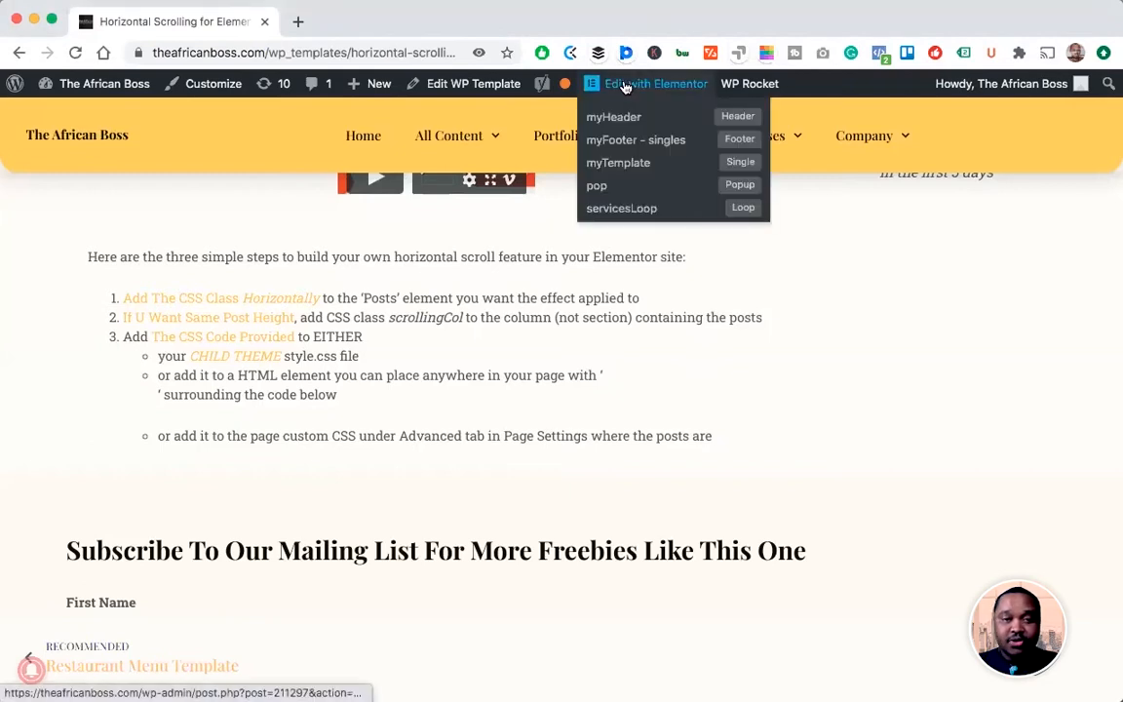
left_click(615, 117)
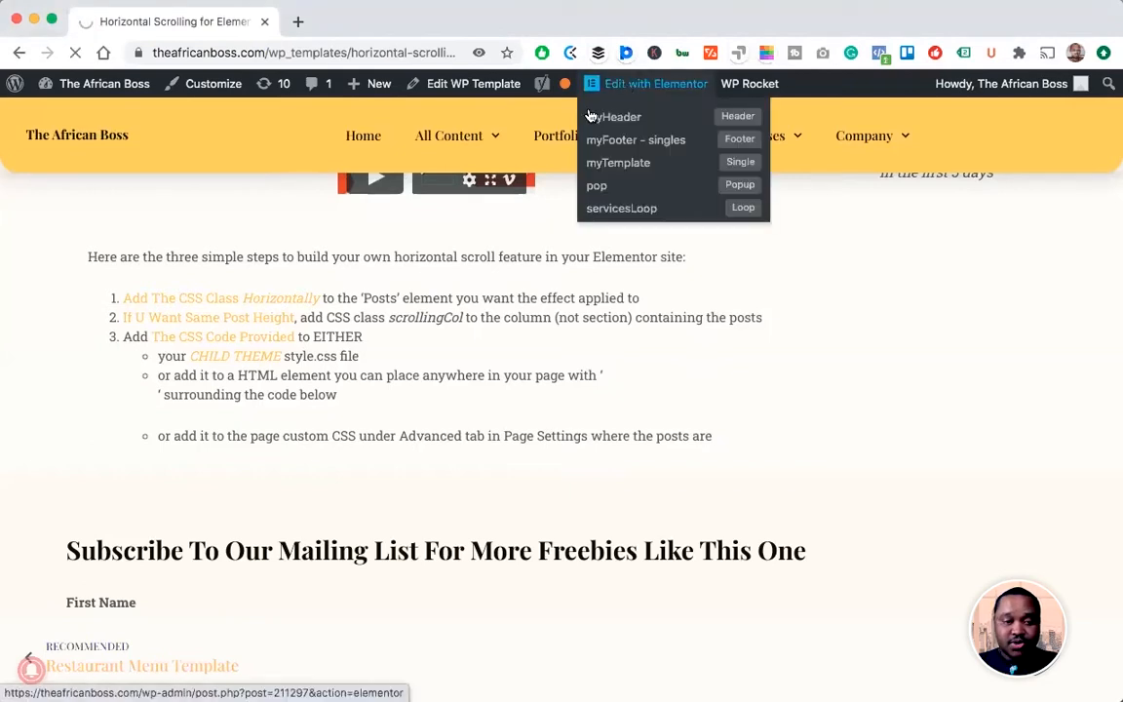
Step: Load myTemplate in Elementor and add a Posts widget to the empty section below the three steps
left_click(618, 161)
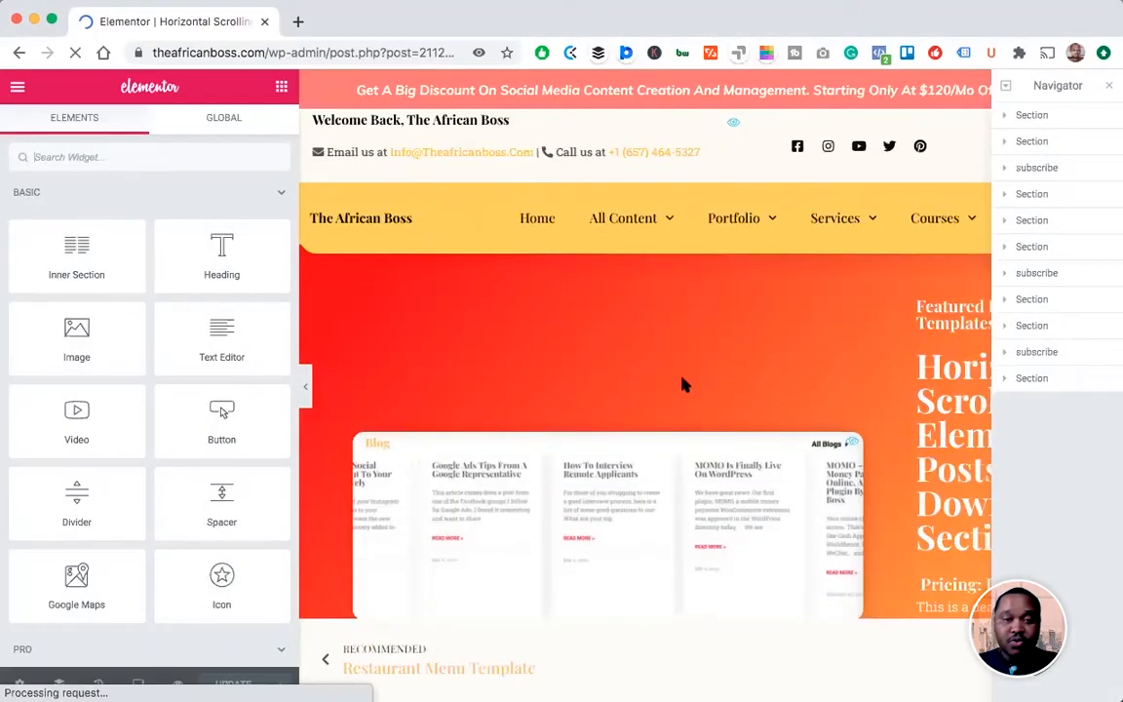
scroll("down", 3)
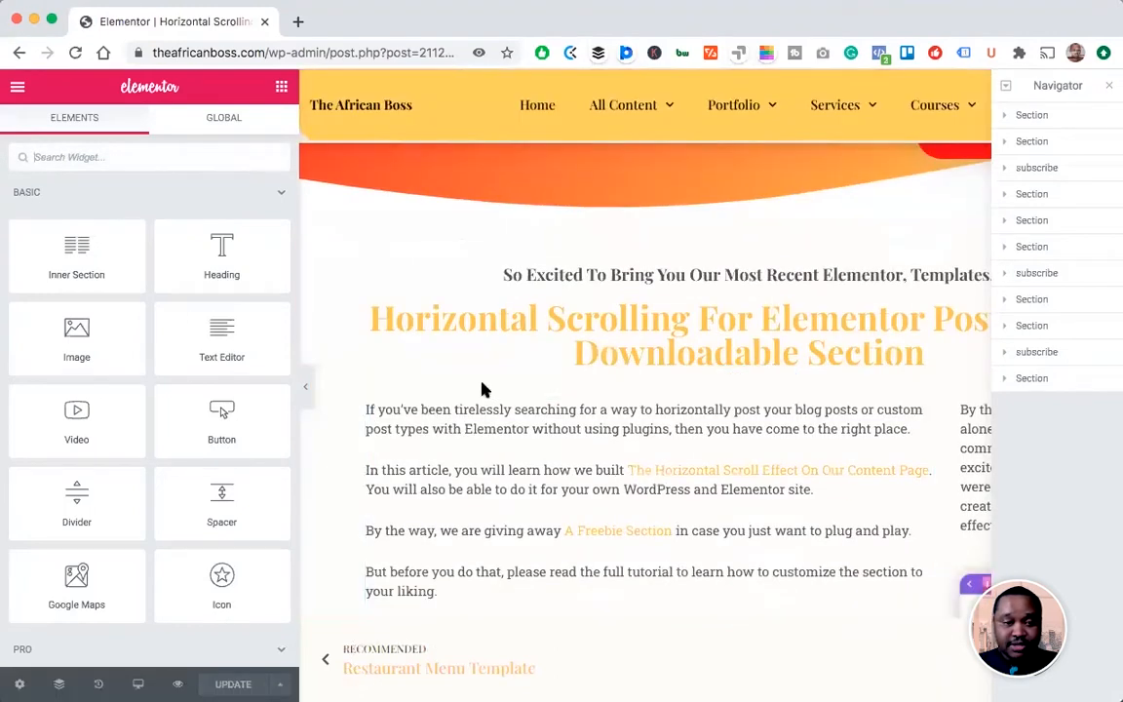
scroll("down", 3)
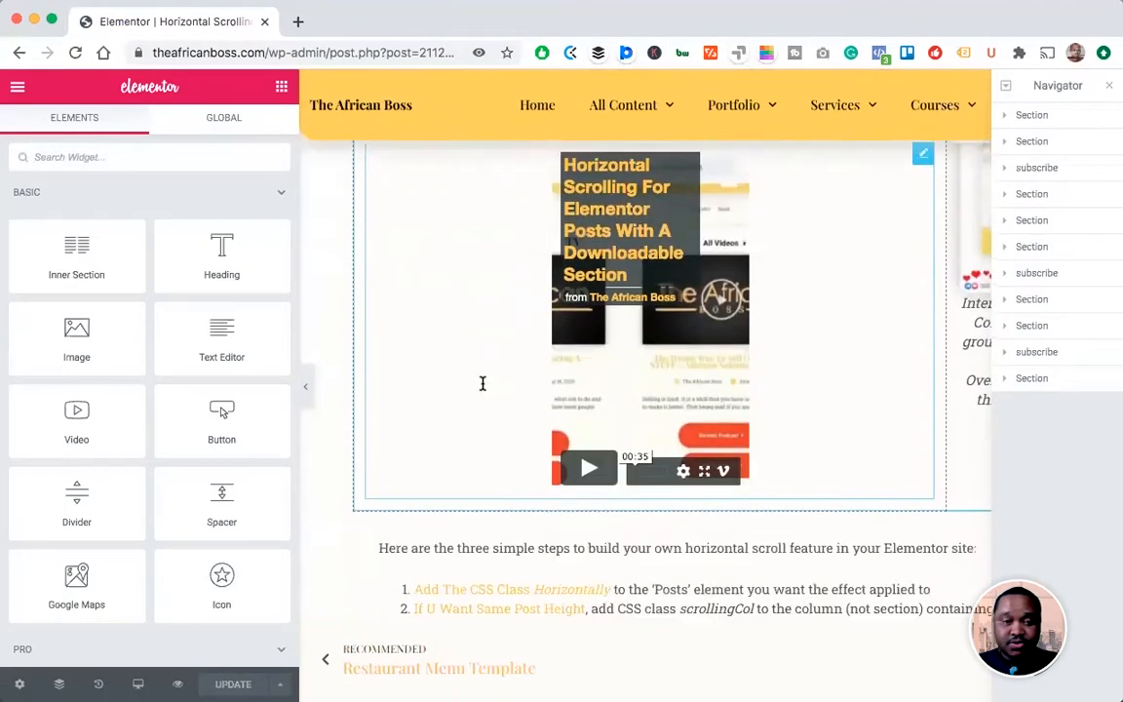
scroll("down", 3)
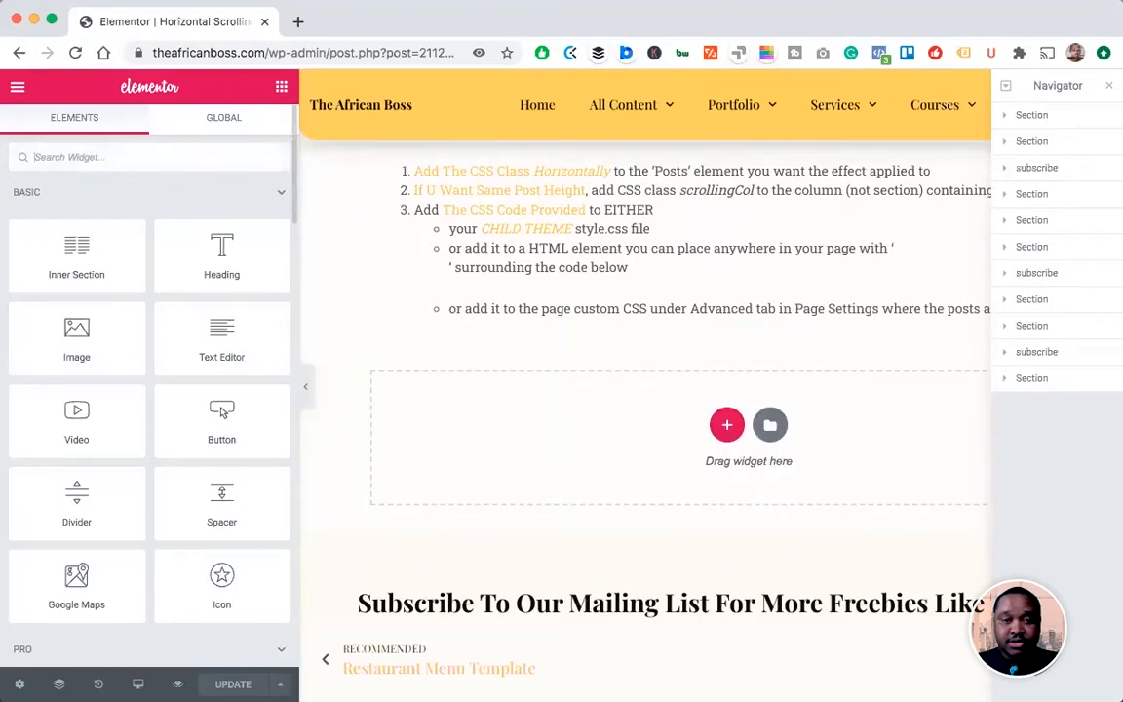
type("posts")
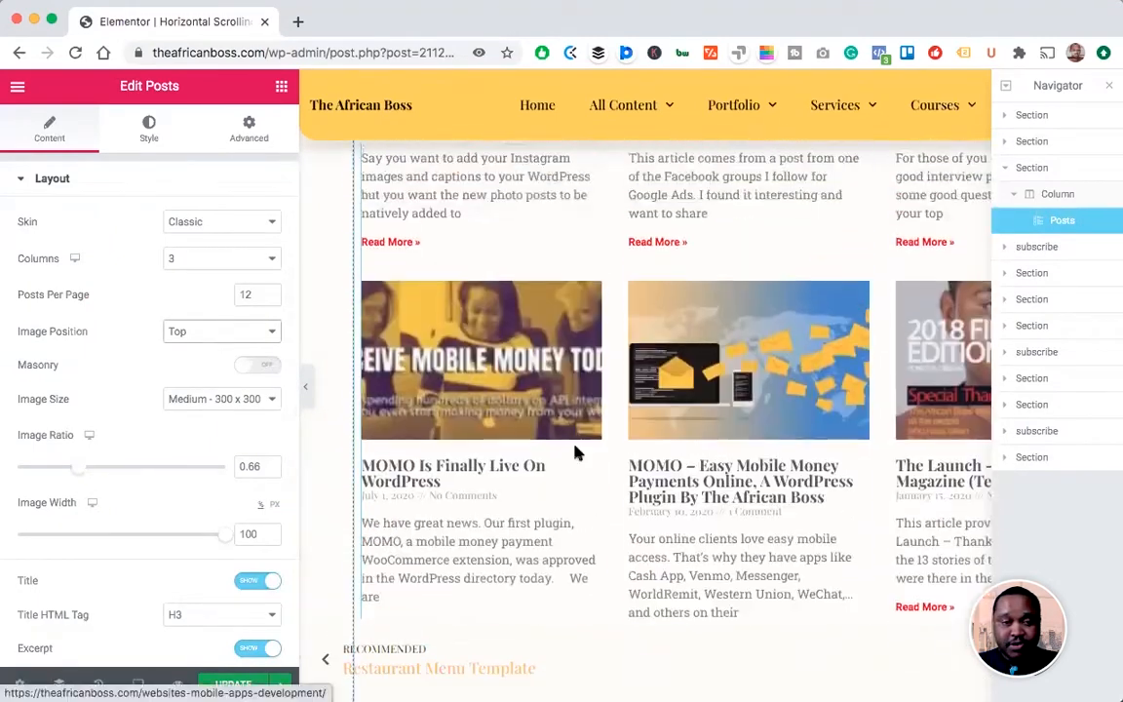
scroll("up", 3)
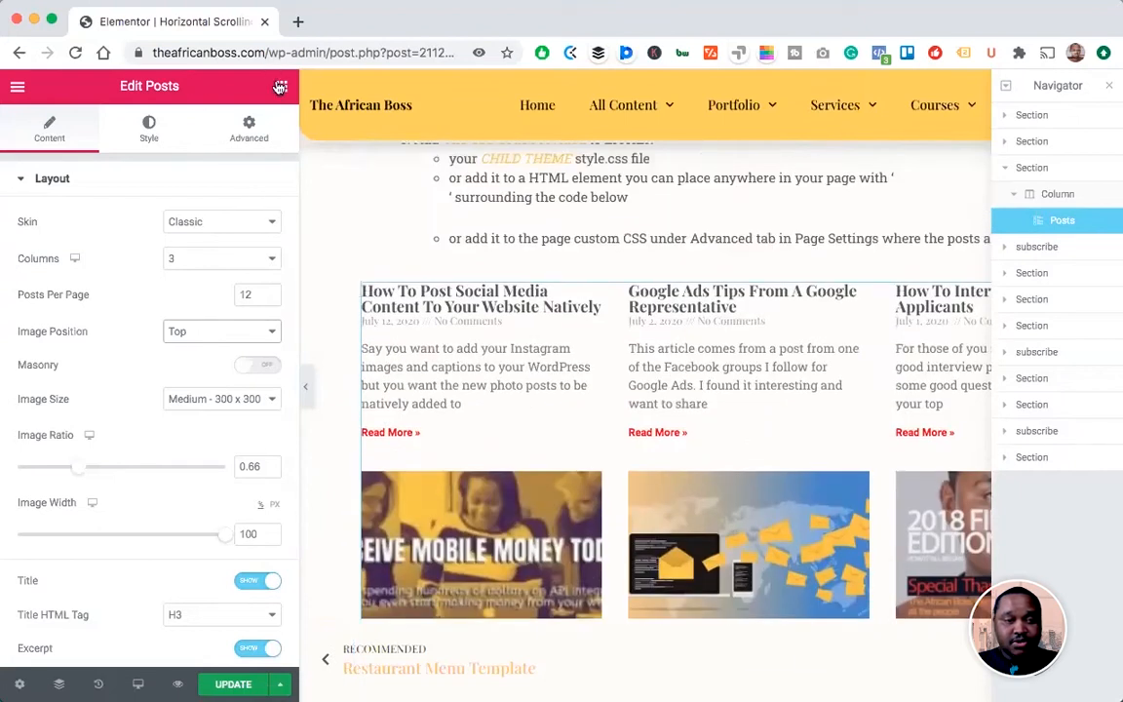
left_click(273, 86)
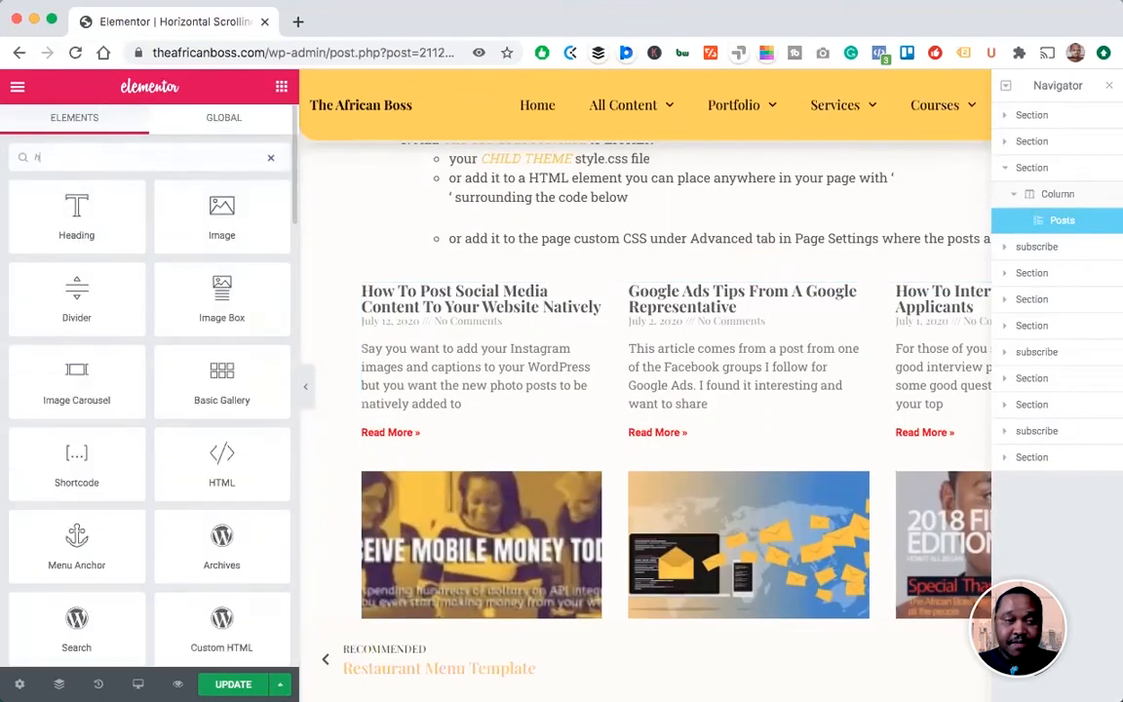
Step: Drag an HTML widget above the Posts grid and begin its code with '<style'
type("html")
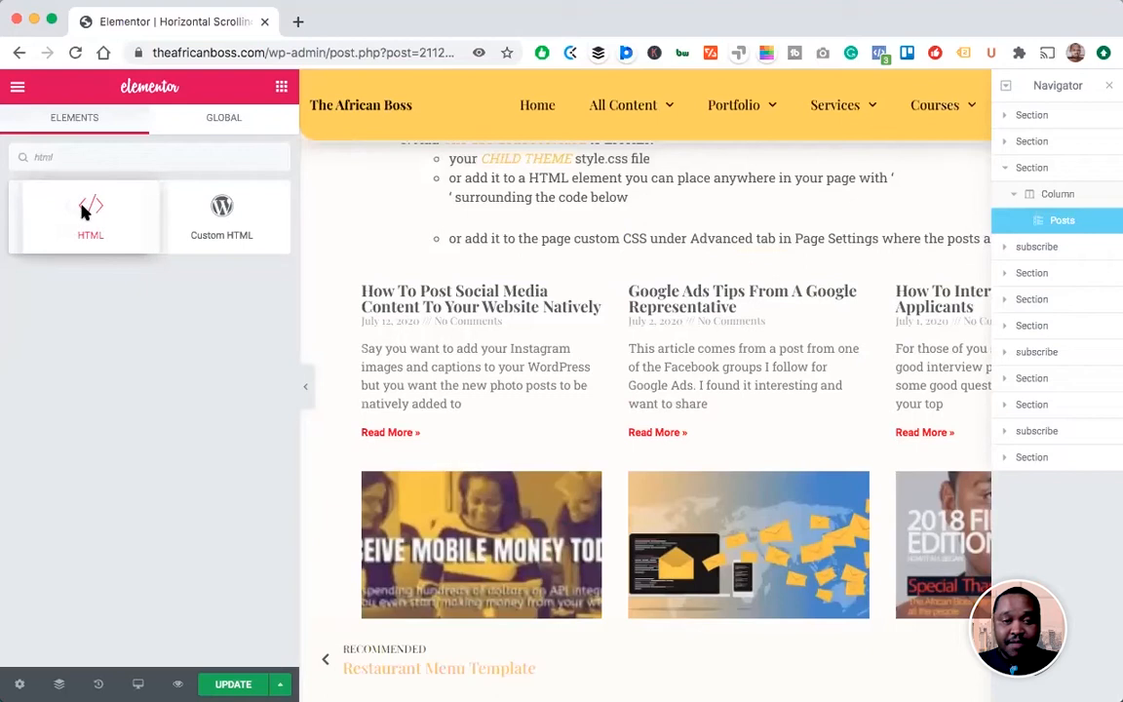
left_click_drag(90, 210, 491, 277)
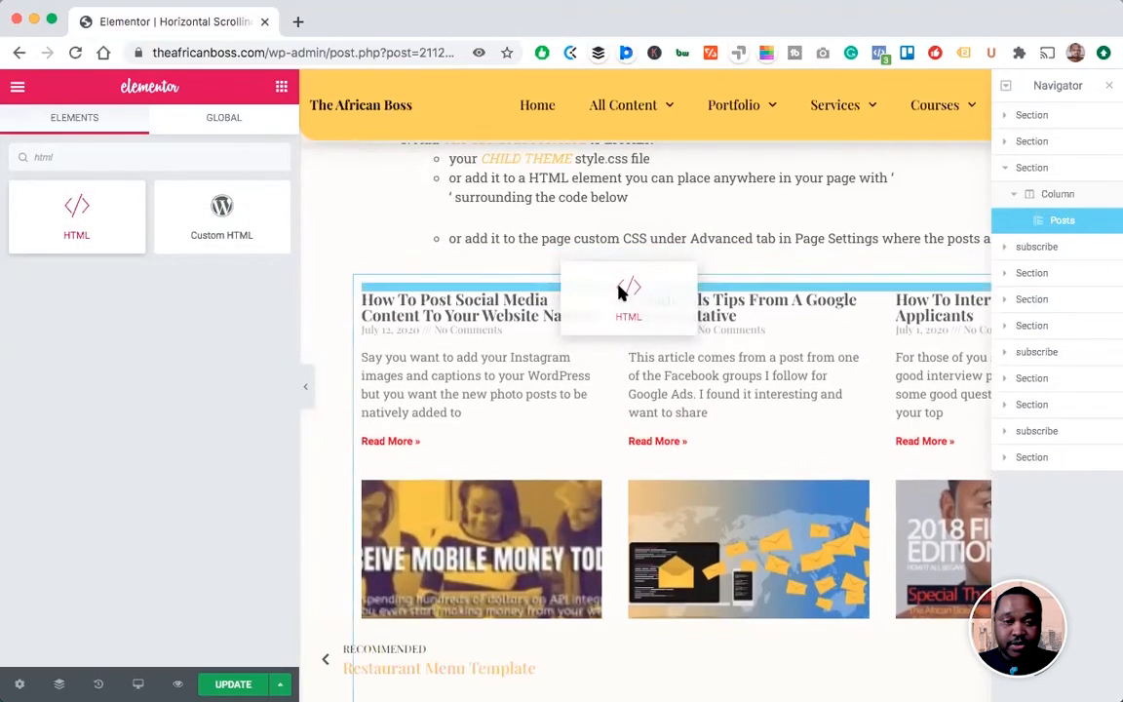
left_click(628, 292)
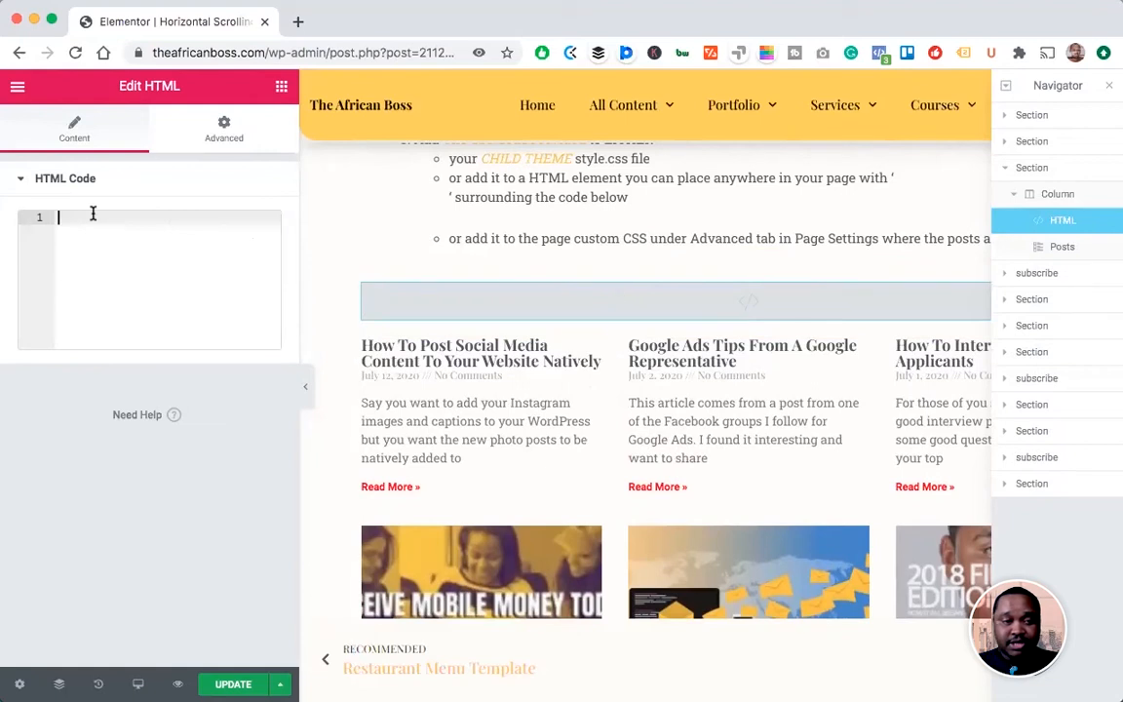
type("<style")
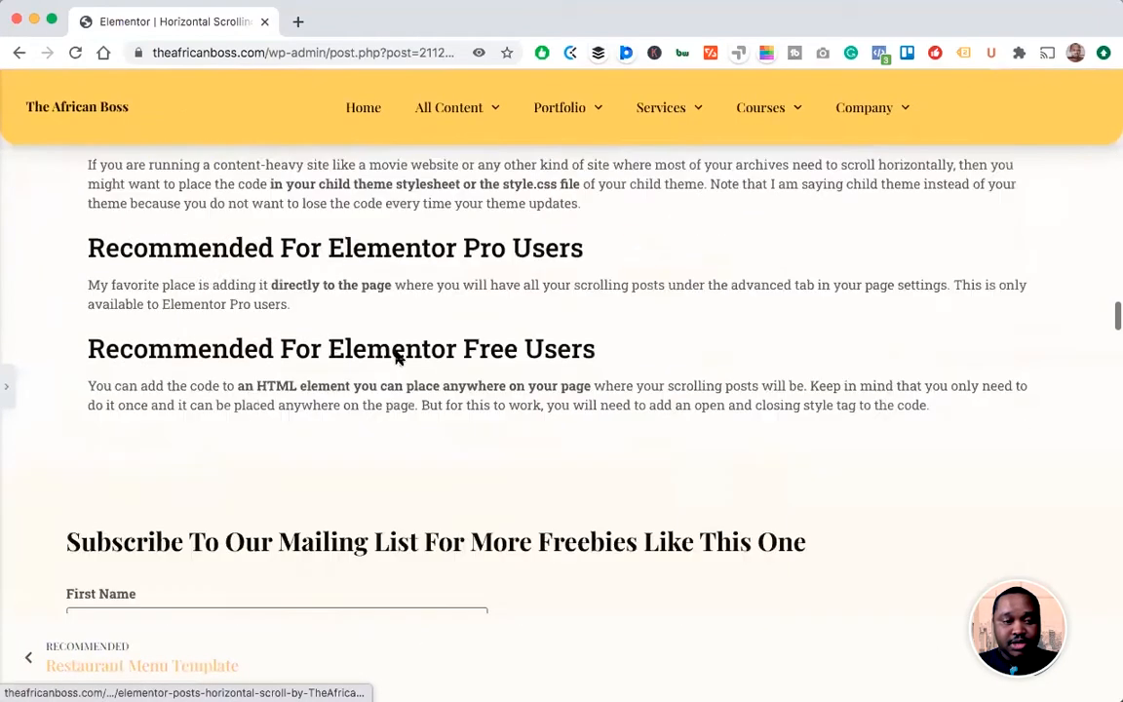
Step: Select and copy the article's full horizontal-scroll CSS code block
scroll("down", 3)
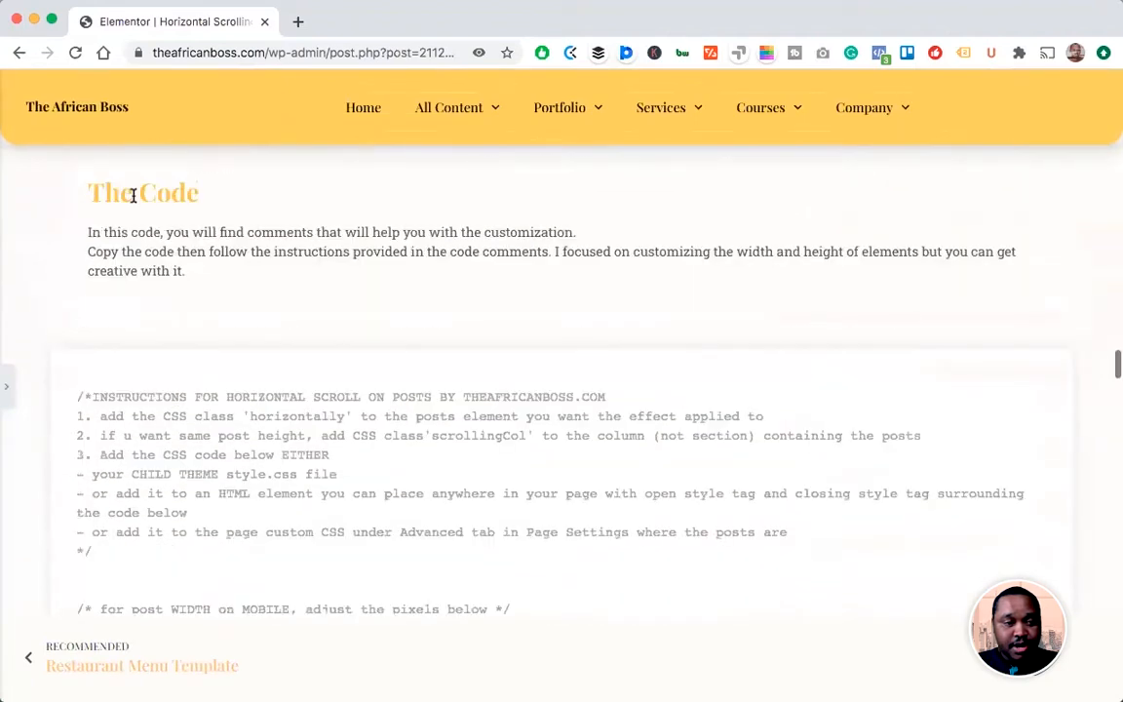
scroll("down", 3)
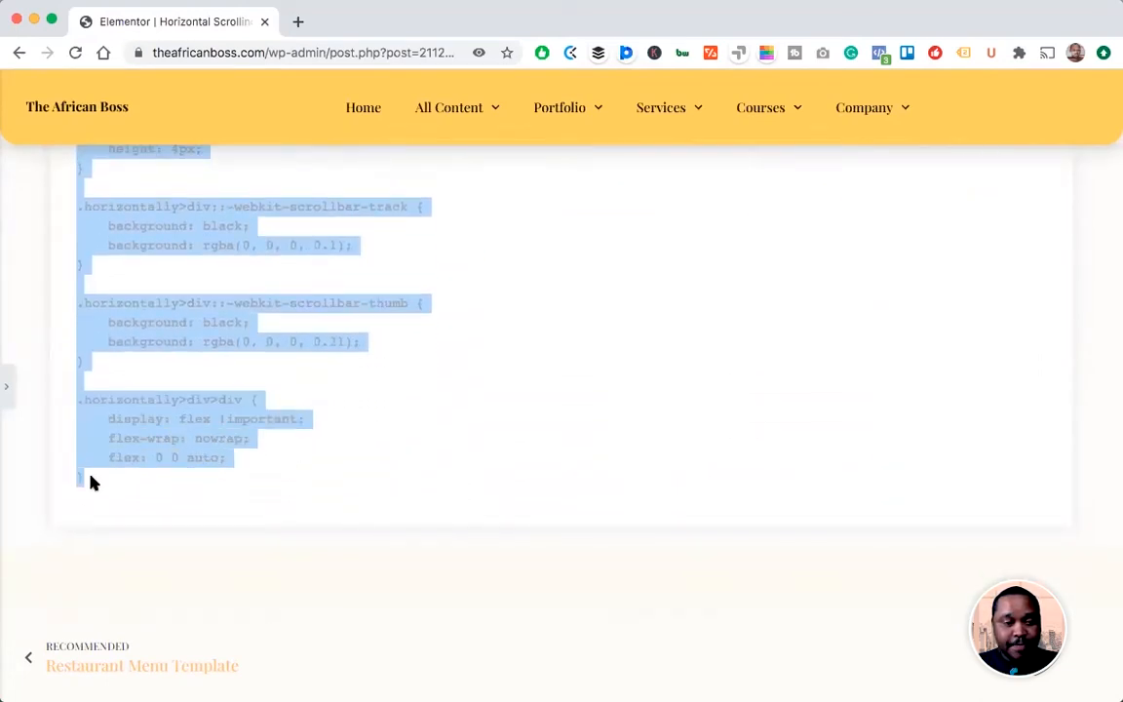
right_click(93, 484)
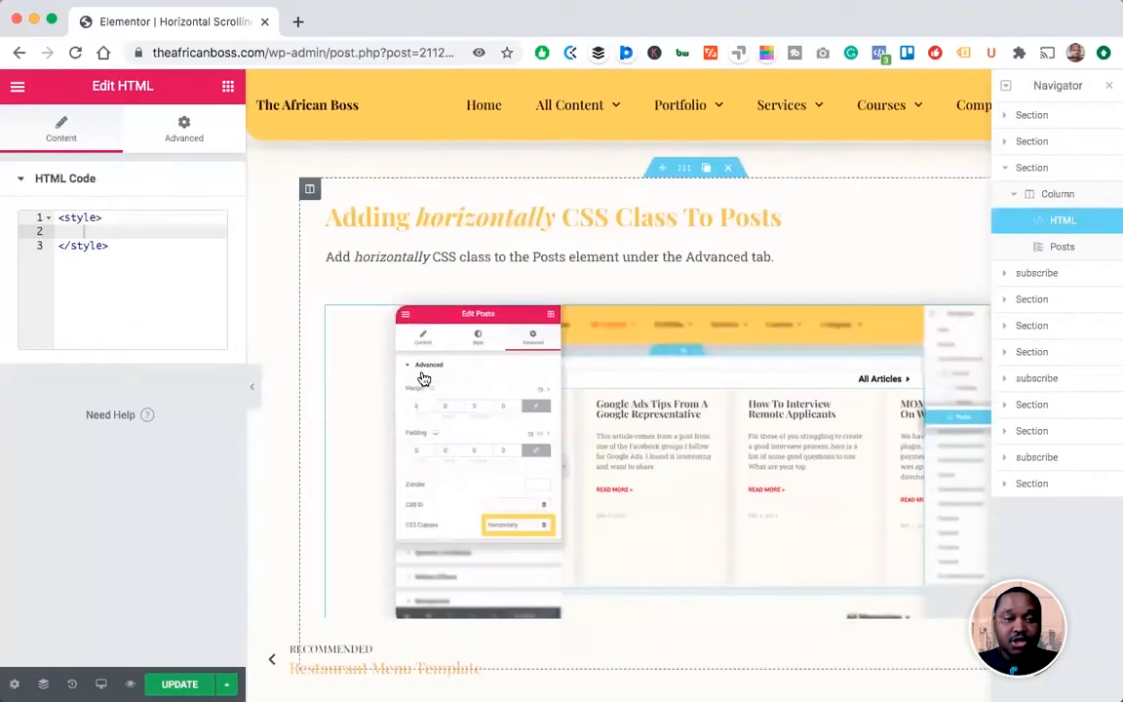
Step: Paste the copied horizontal-scroll CSS between the HTML widget's style tags
scroll("down", 3)
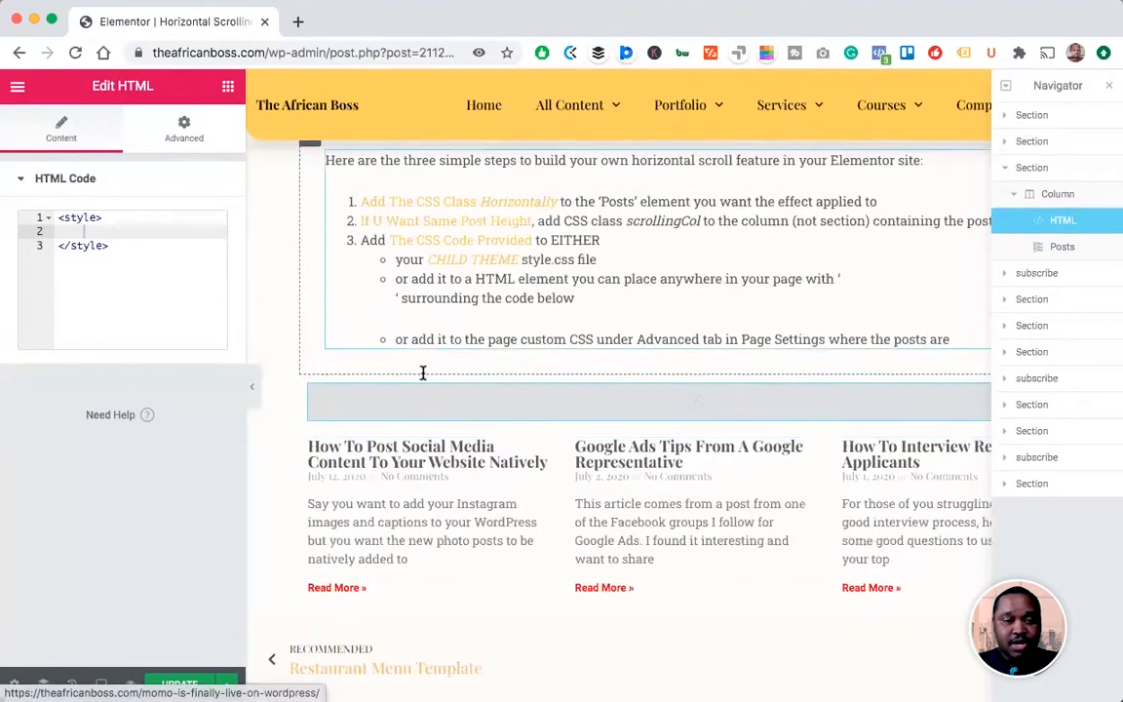
scroll("down", 3)
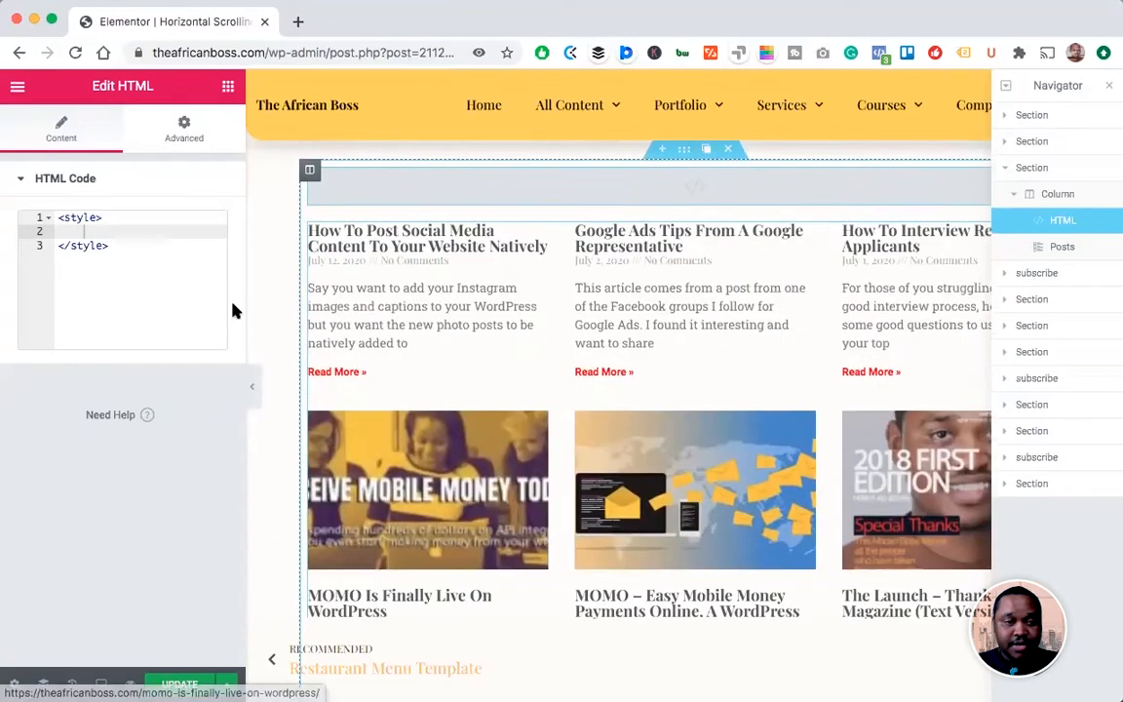
right_click(88, 230)
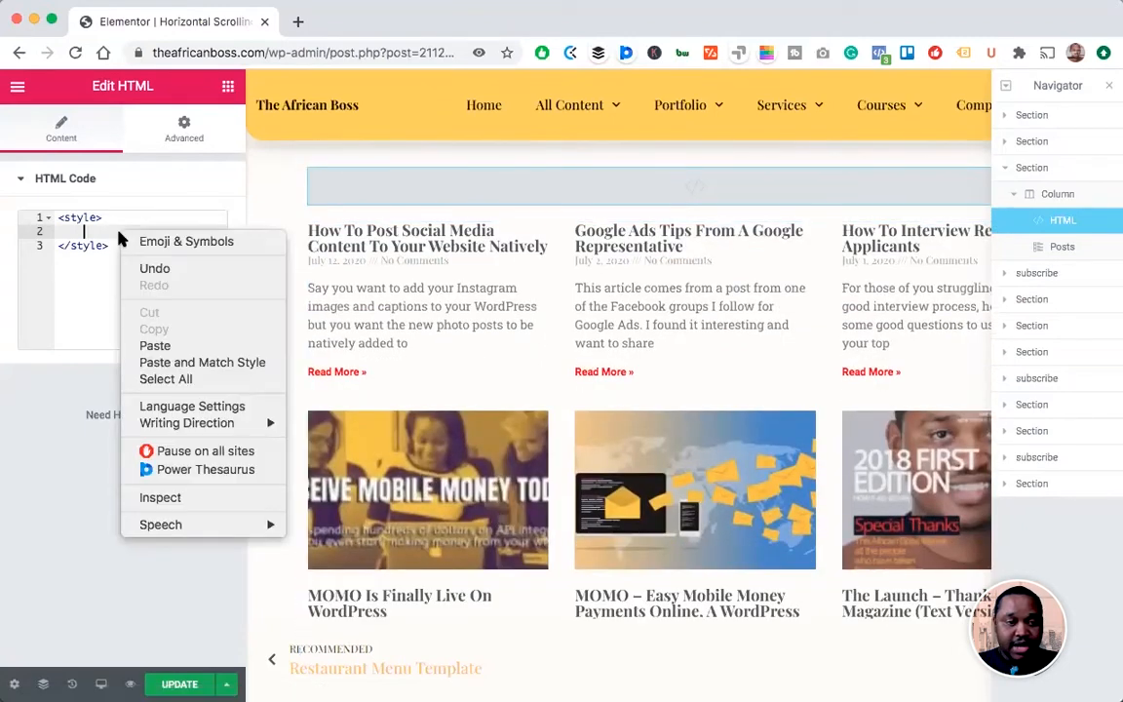
left_click(179, 341)
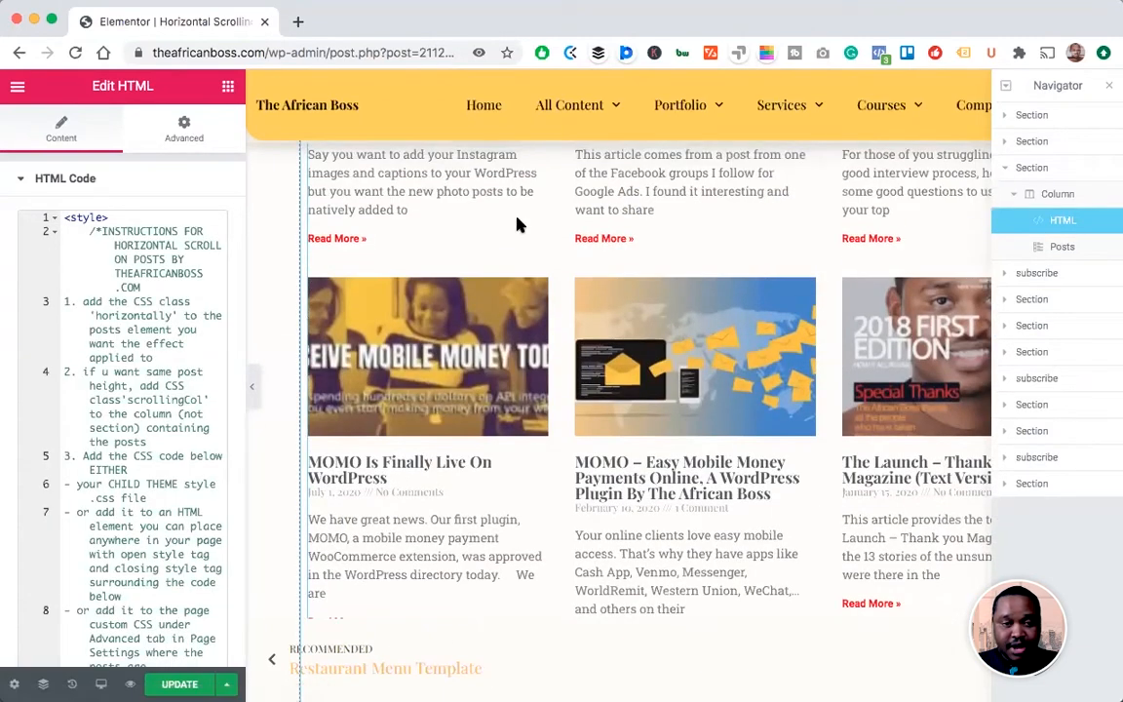
left_click(1061, 246)
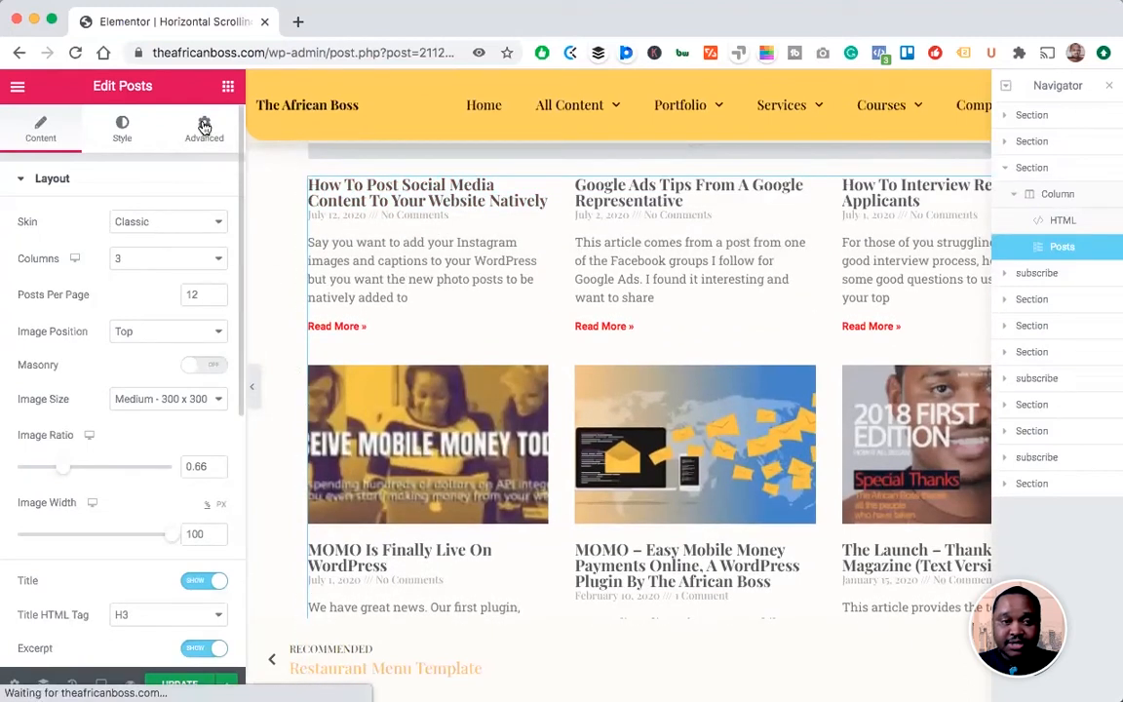
Step: Set the Posts widget's CSS Classes to 'horizontally' and its Skin to Cards
left_click(203, 127)
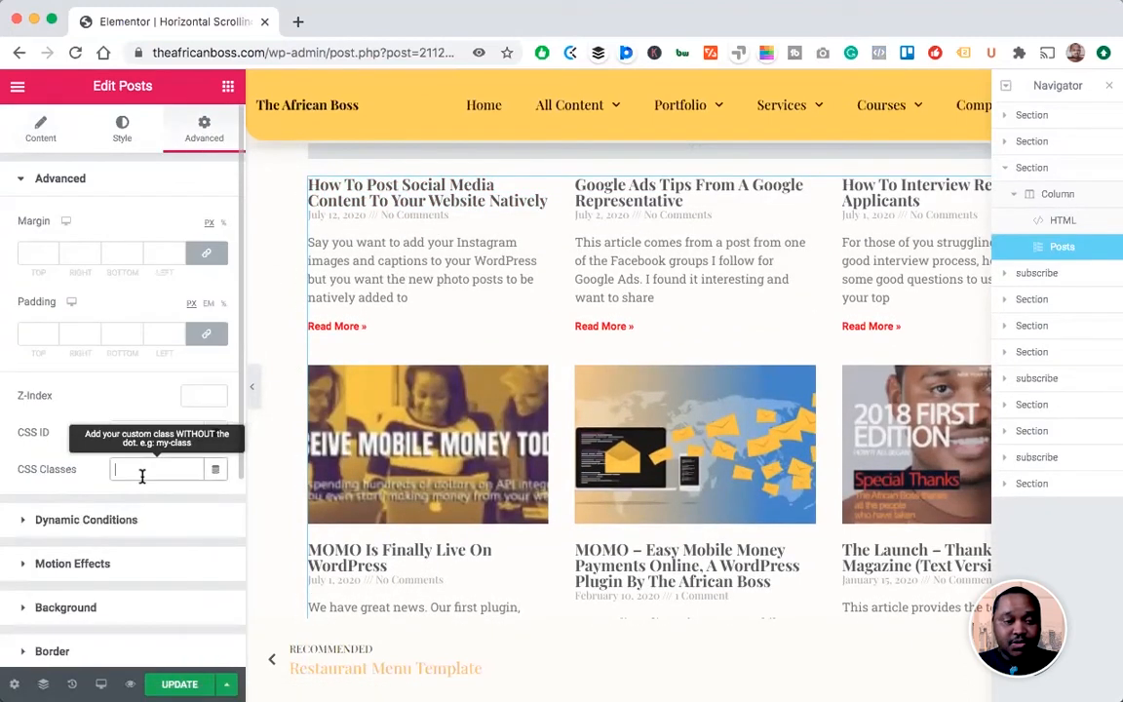
type("horizontally")
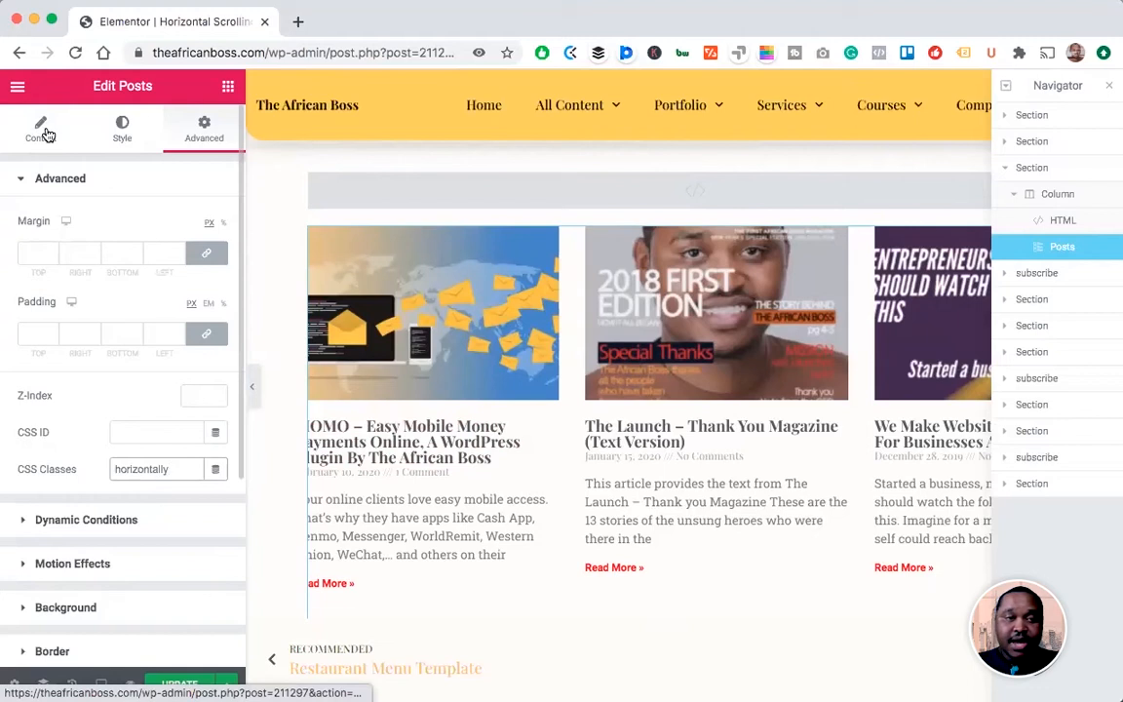
left_click(39, 129)
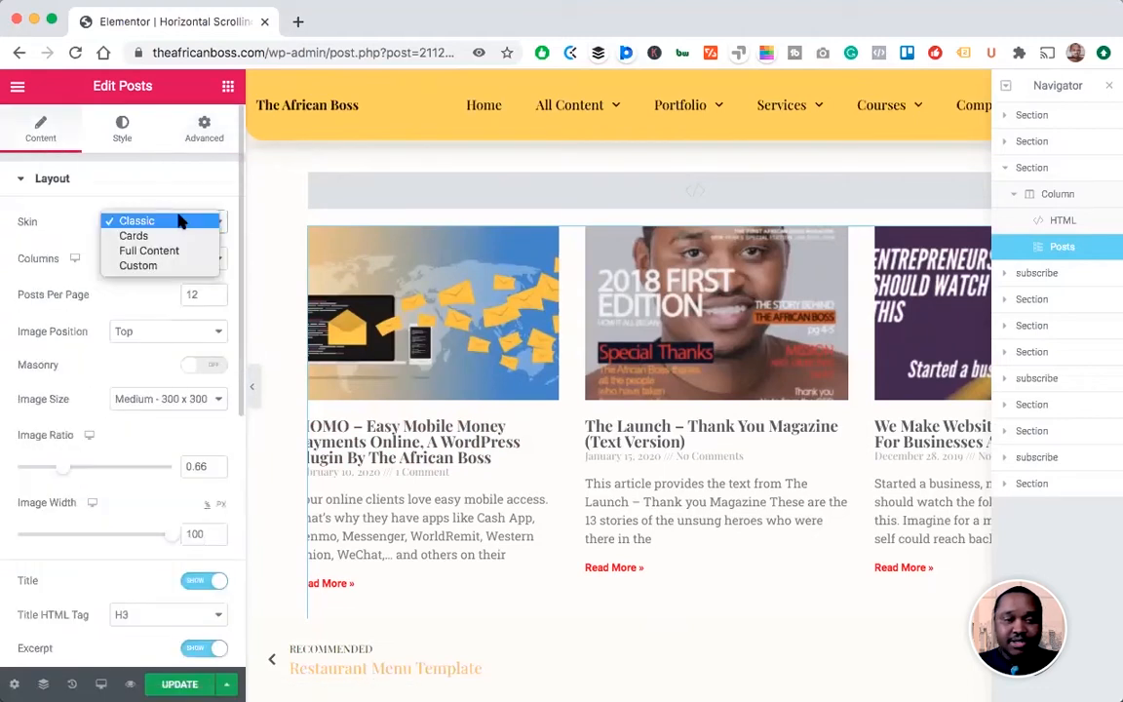
left_click(132, 235)
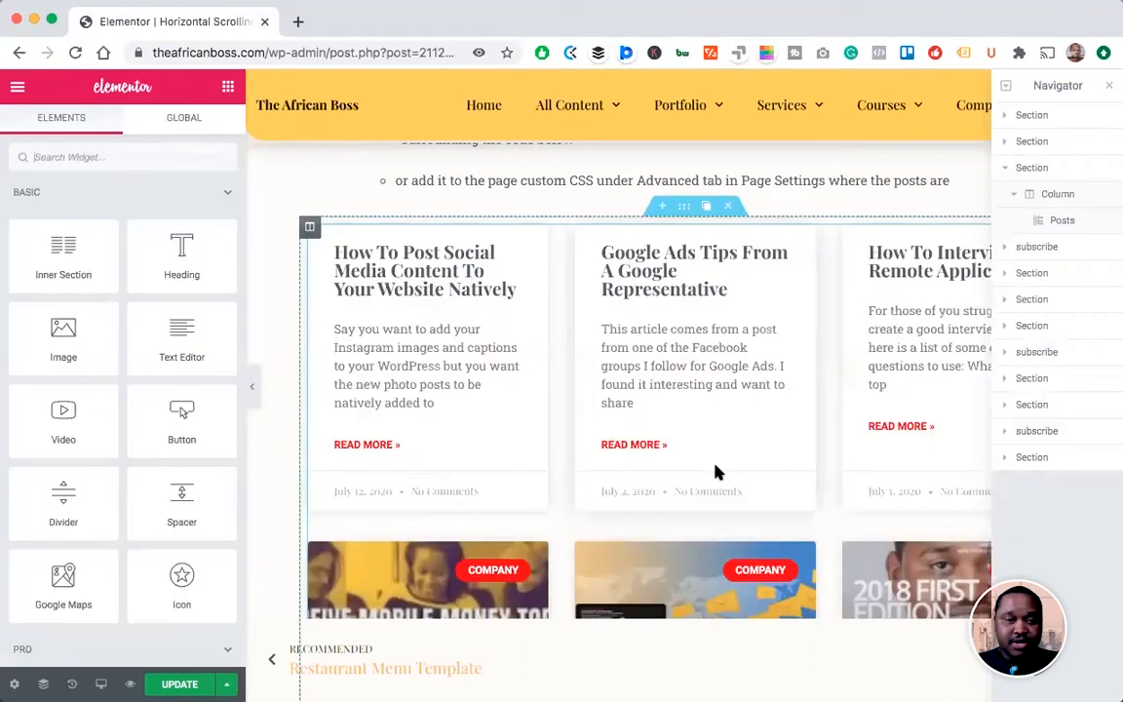
Step: Paste the horizontal-scroll CSS into Page Settings > Advanced > Custom CSS
scroll("down", 3)
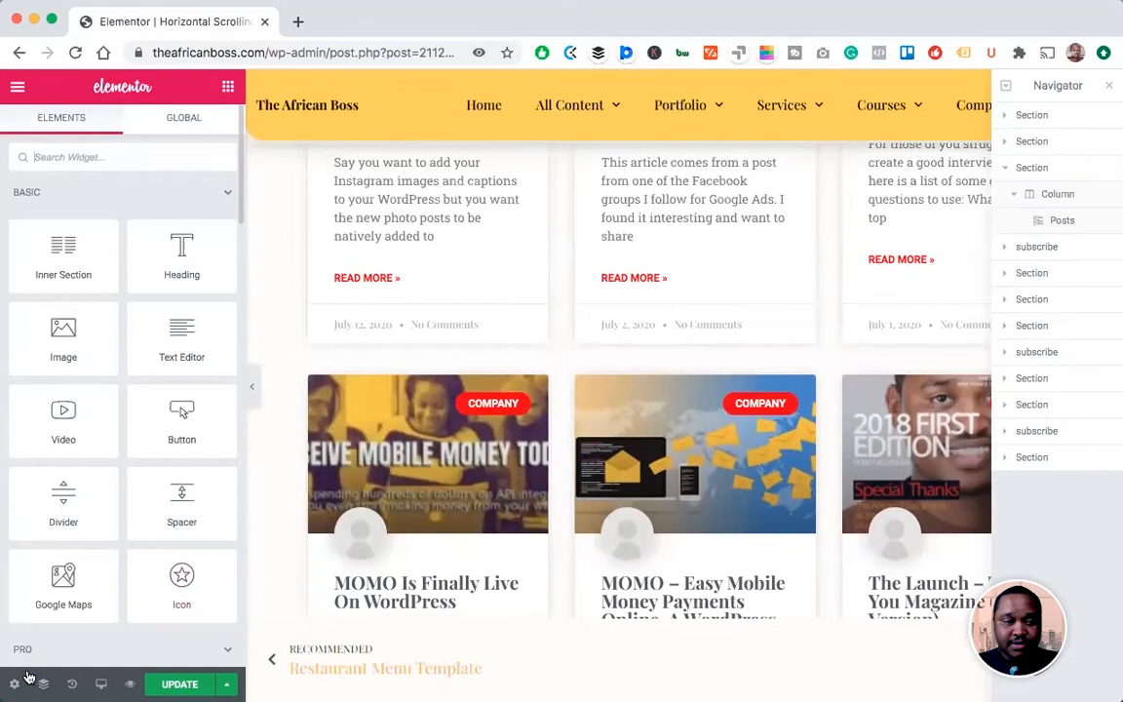
left_click(14, 684)
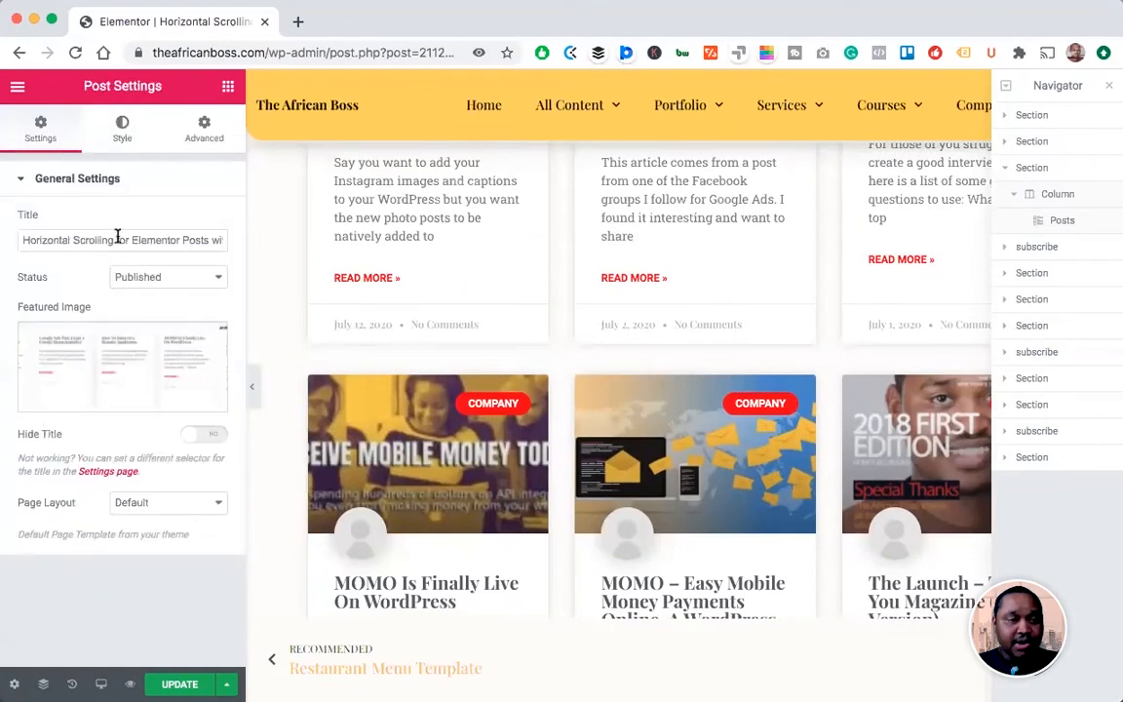
left_click(203, 121)
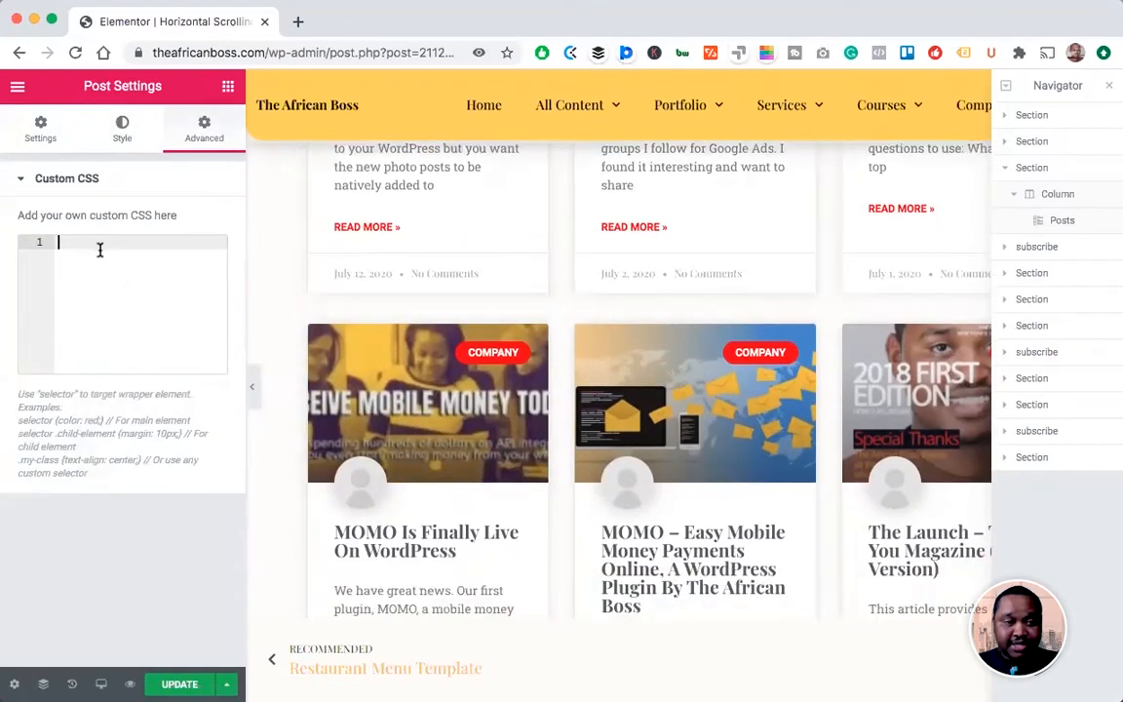
right_click(88, 250)
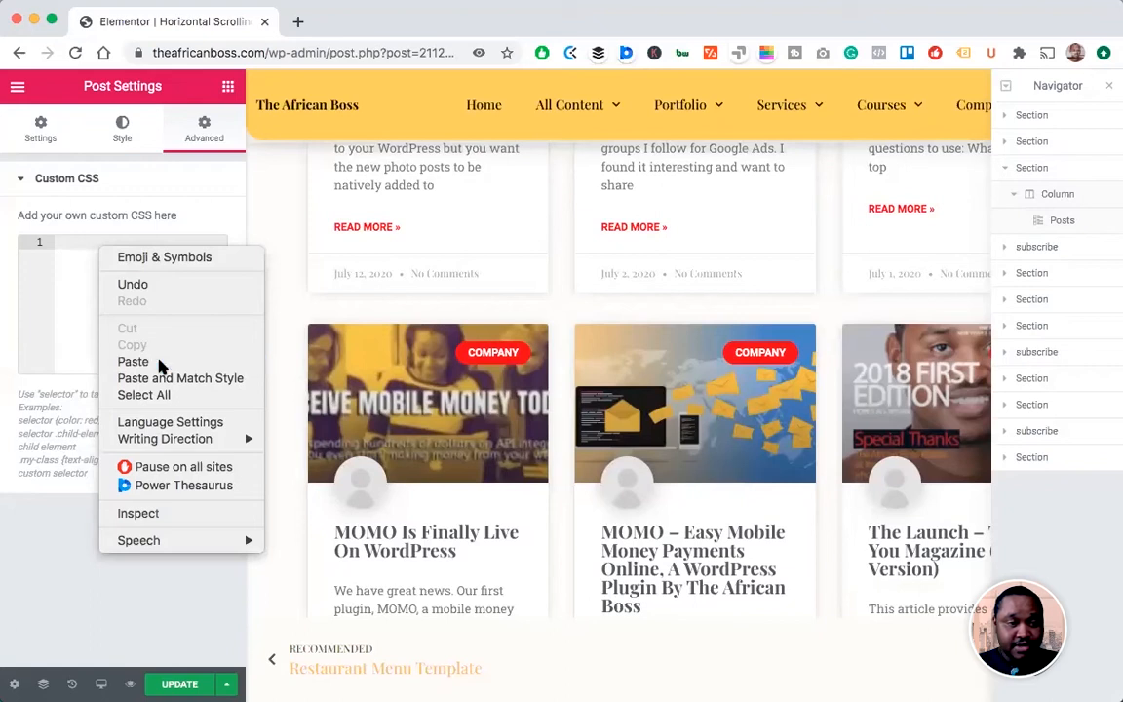
left_click(133, 360)
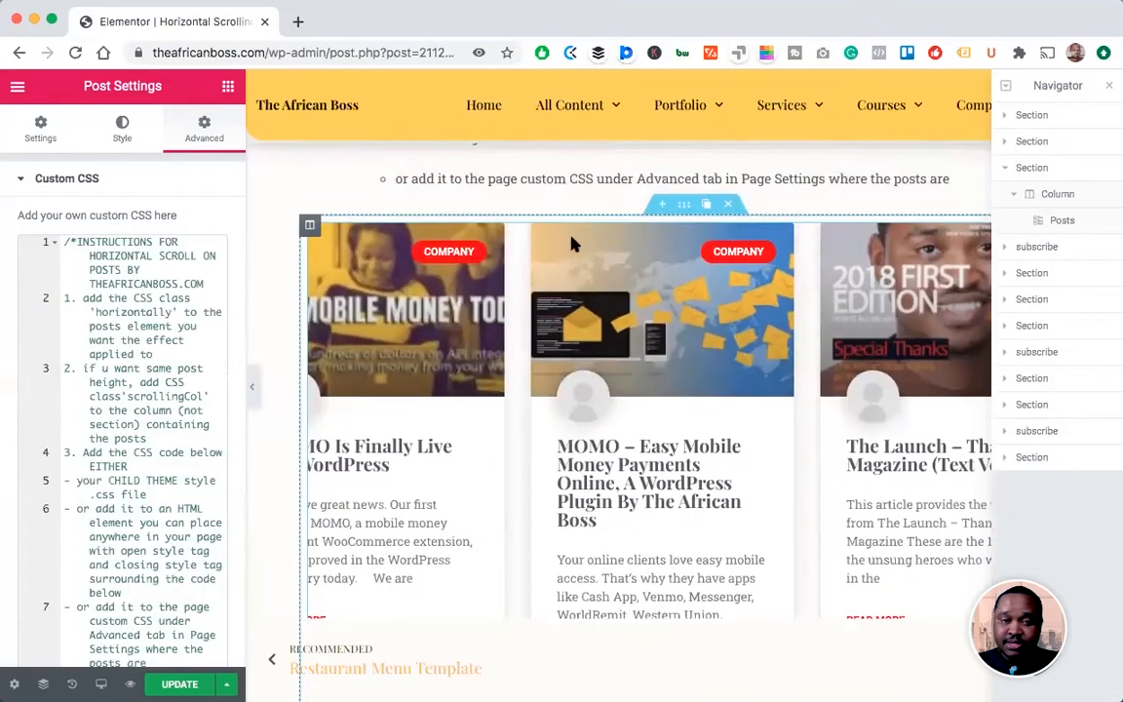
scroll("down", 3)
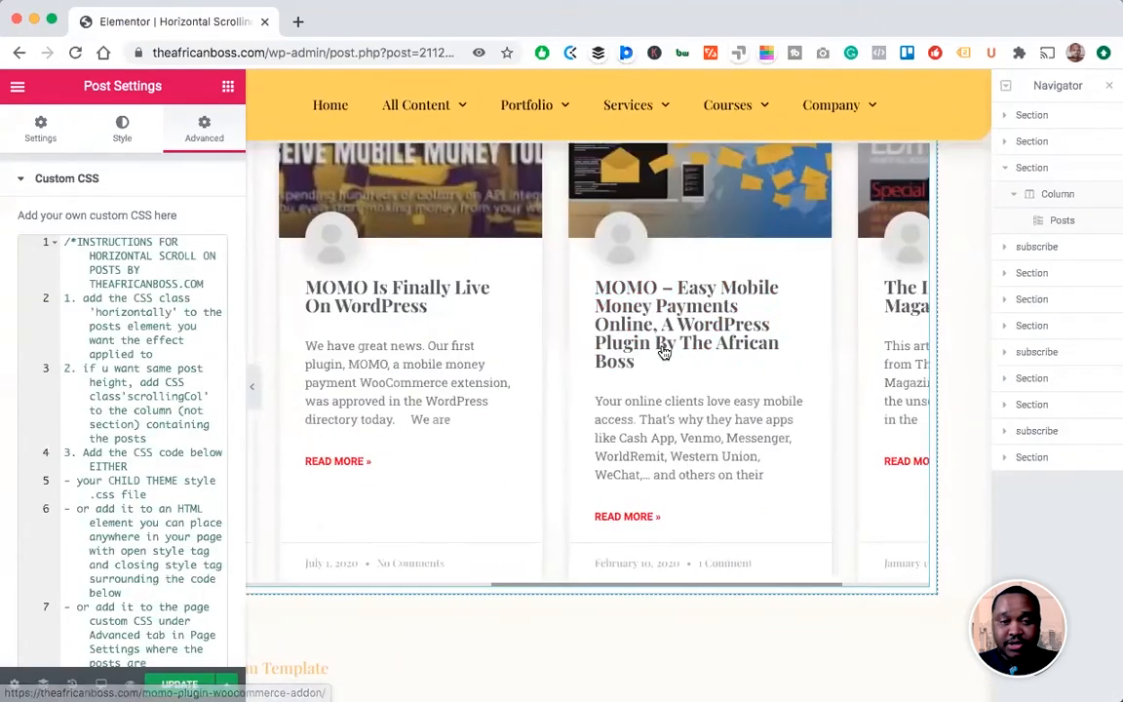
left_click(1061, 218)
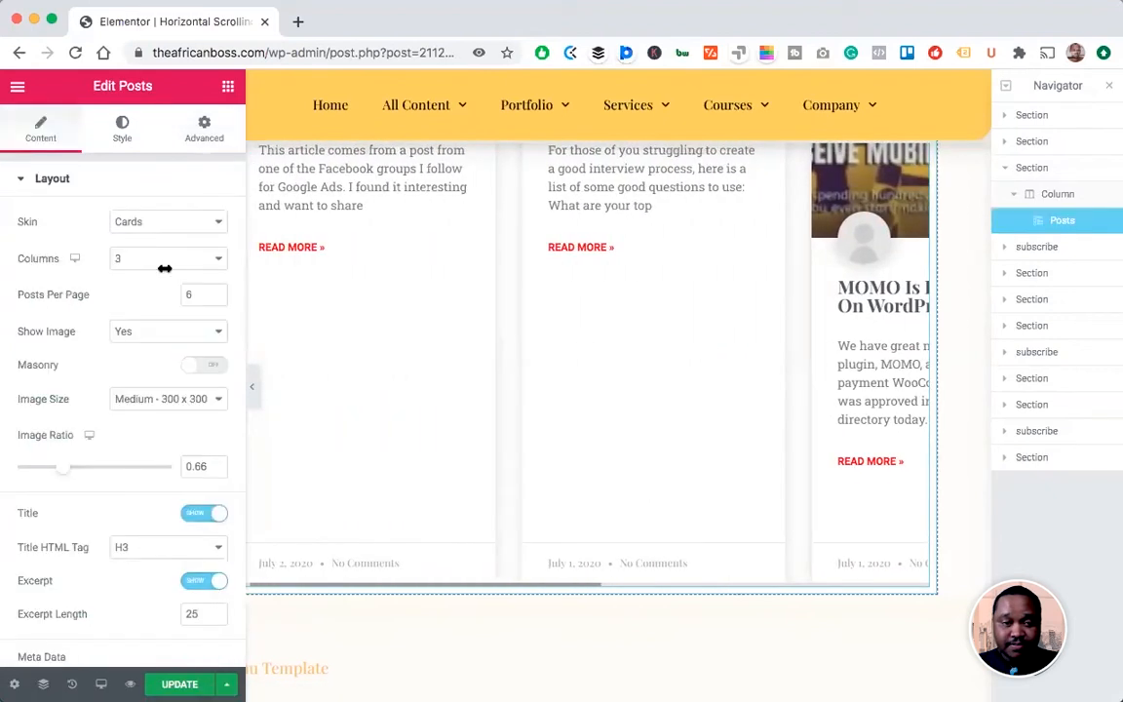
Step: Change the mobile post max-width to 250px in the page Custom CSS and head to the live page
left_click(203, 128)
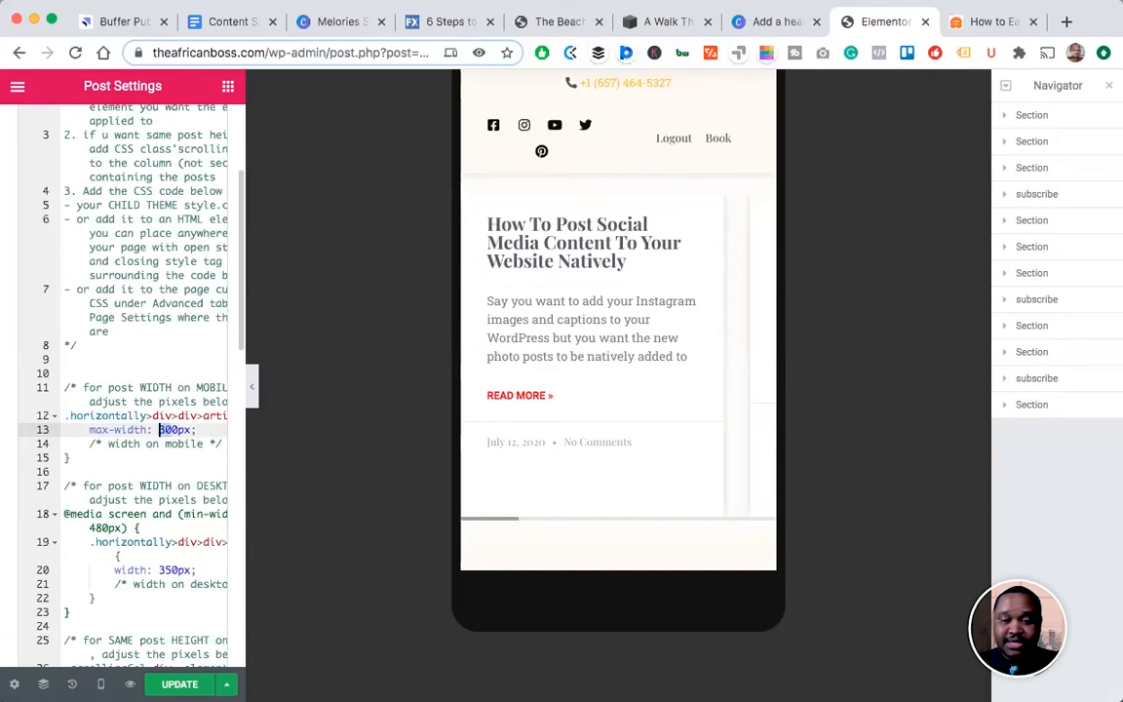
type("250")
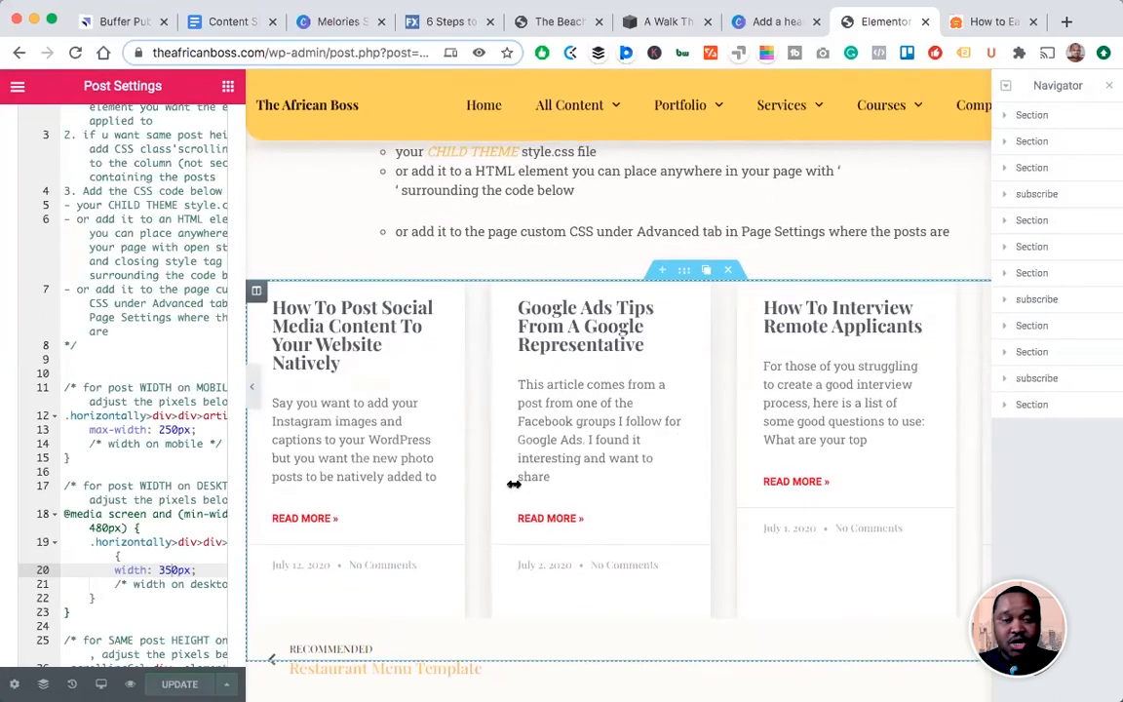
left_click(17, 86)
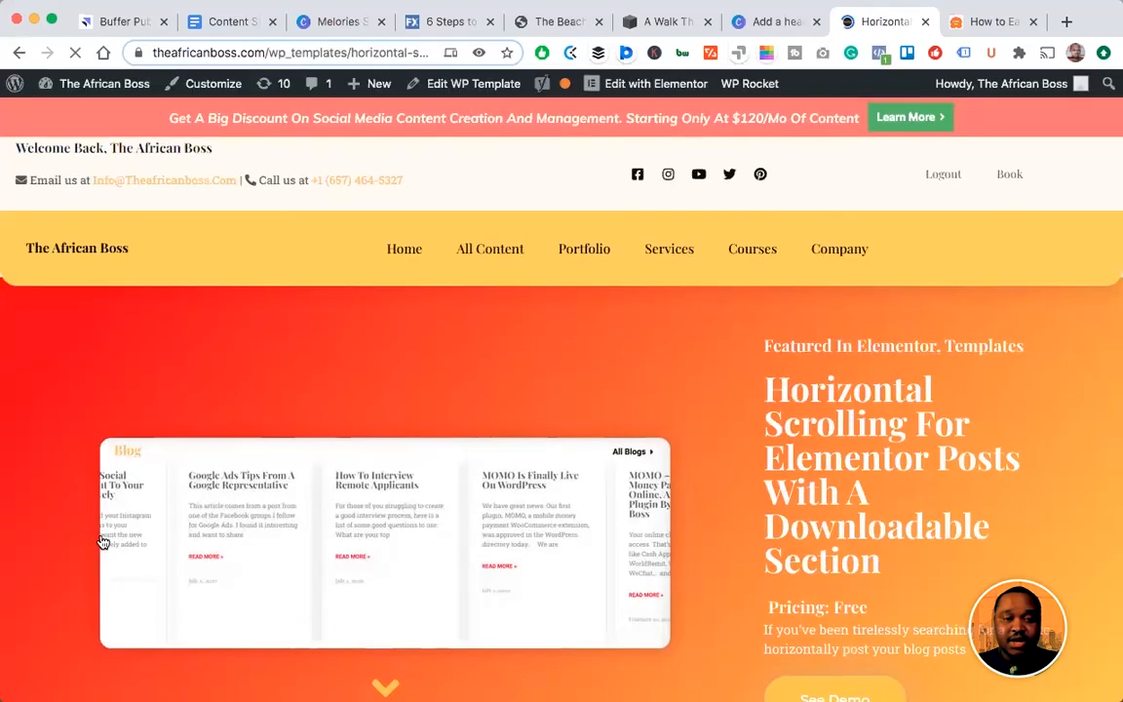
Step: Scroll the live template page down to the horizontally scrolling row of post cards
scroll("down", 3)
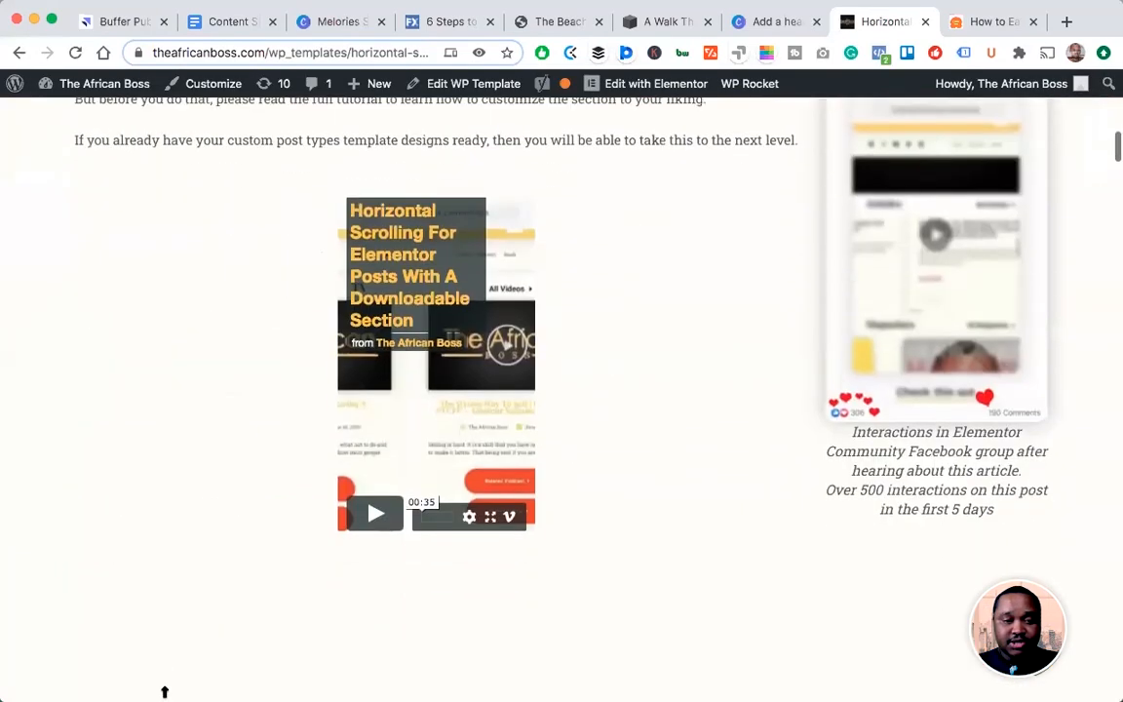
scroll("down", 3)
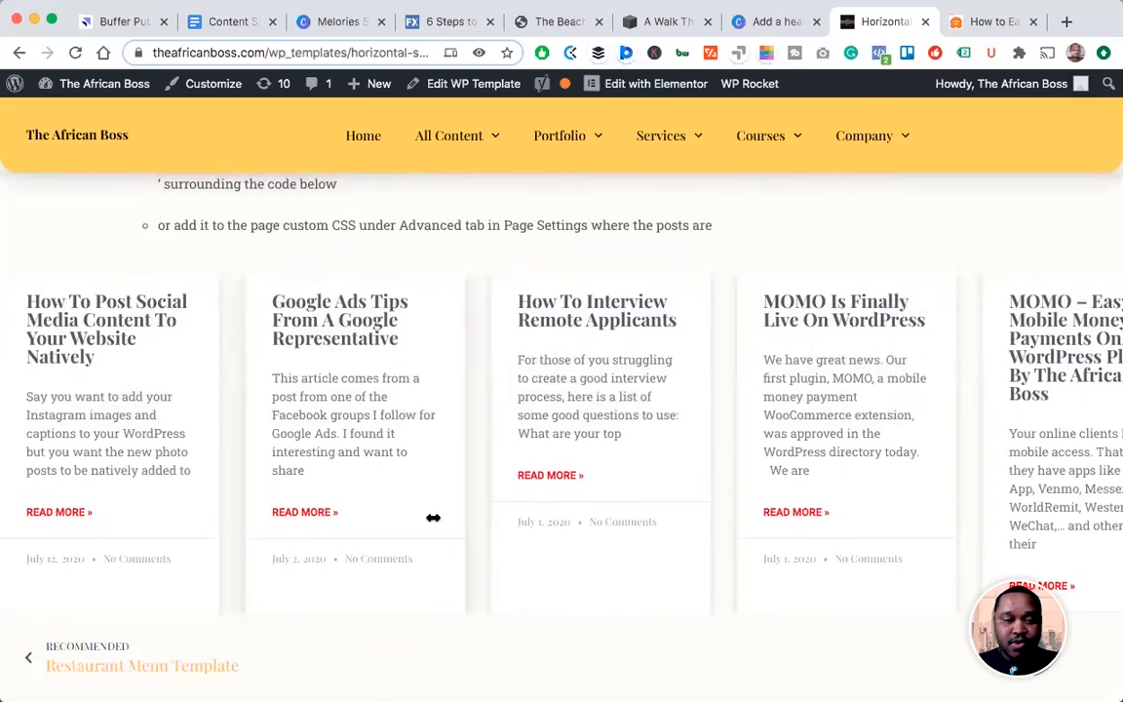